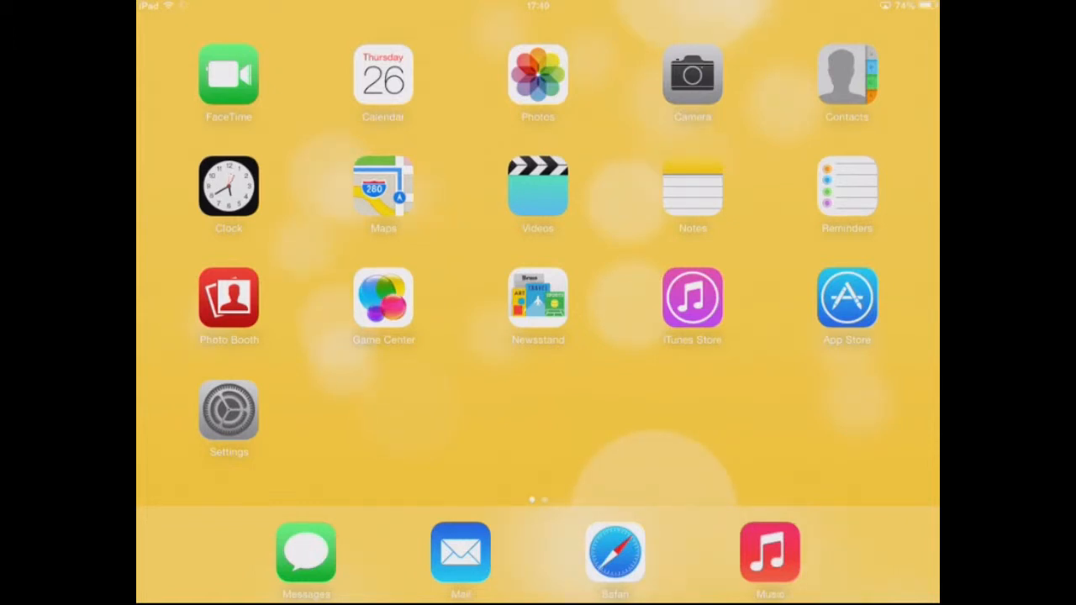
# Step: Launch Settings to reach the General page with Multitasking Gestures enabled
pyautogui.click(229, 412)
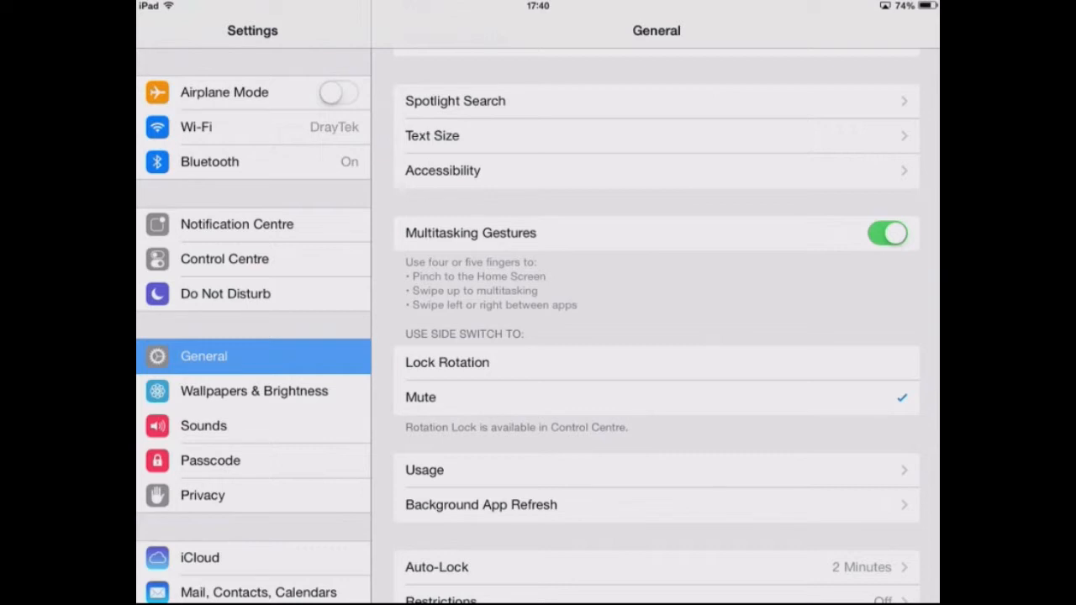
# Step: Close Settings and land back on the home screen app grid
pyautogui.click(656, 101)
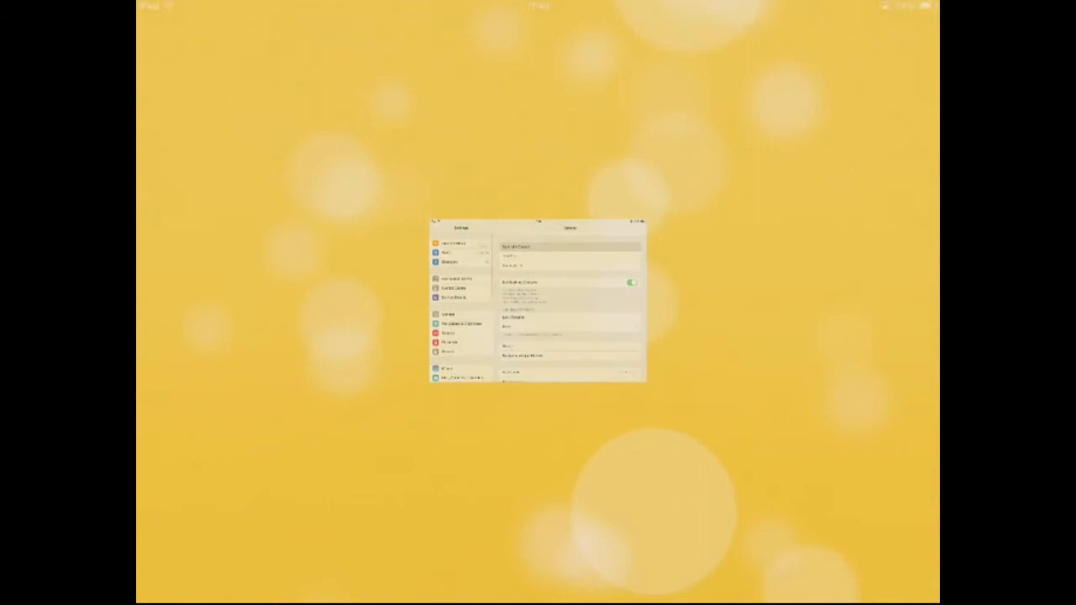
pyautogui.press('home')
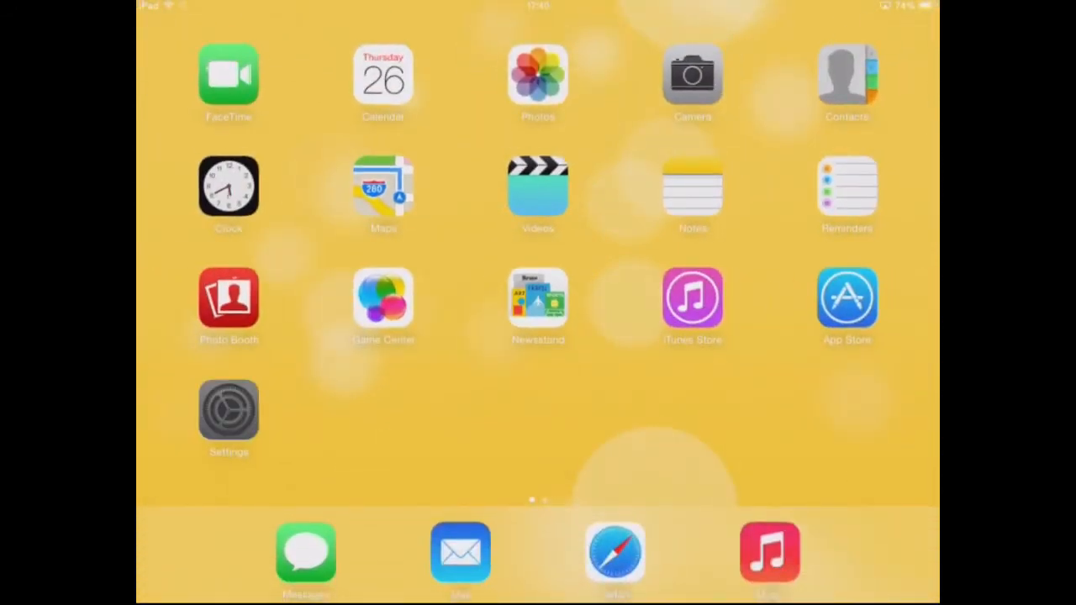
# Step: Return to General settings and toggle Multitasking Gestures off, then back on
pyautogui.click(229, 408)
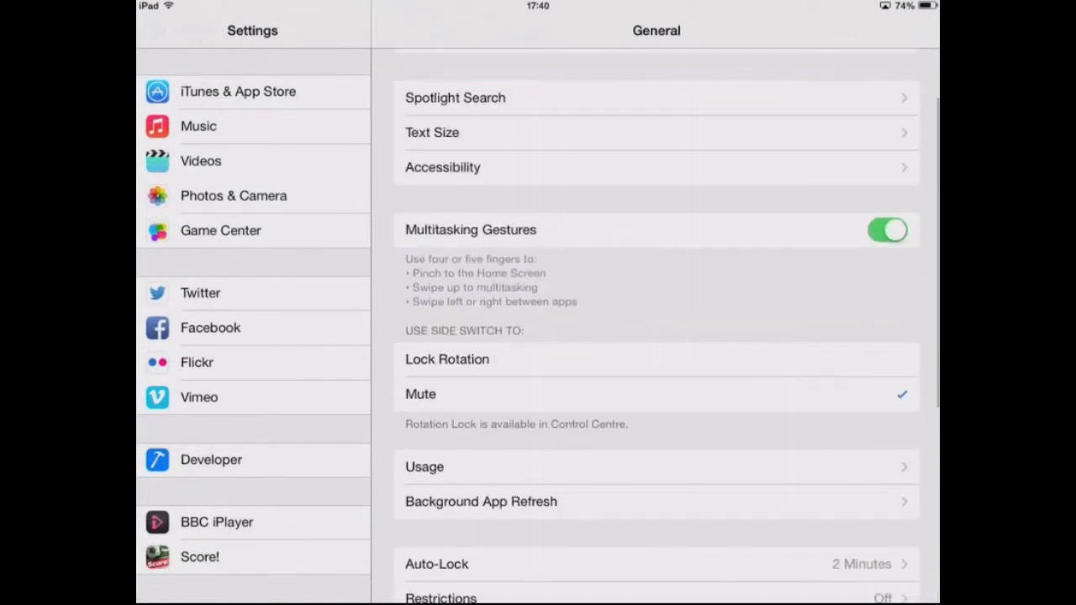
pyautogui.click(887, 230)
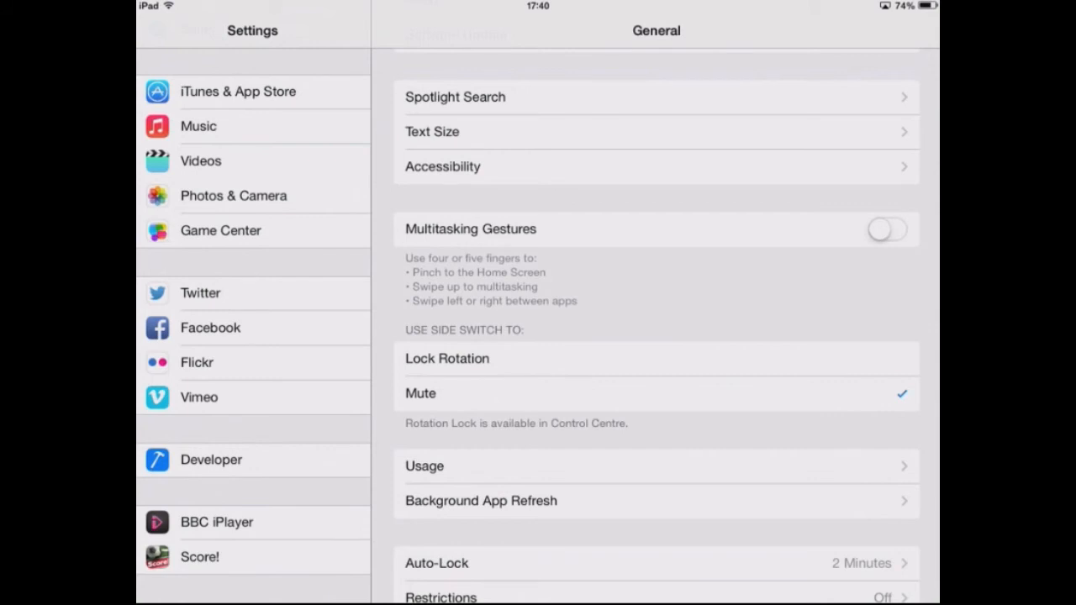
pyautogui.click(887, 228)
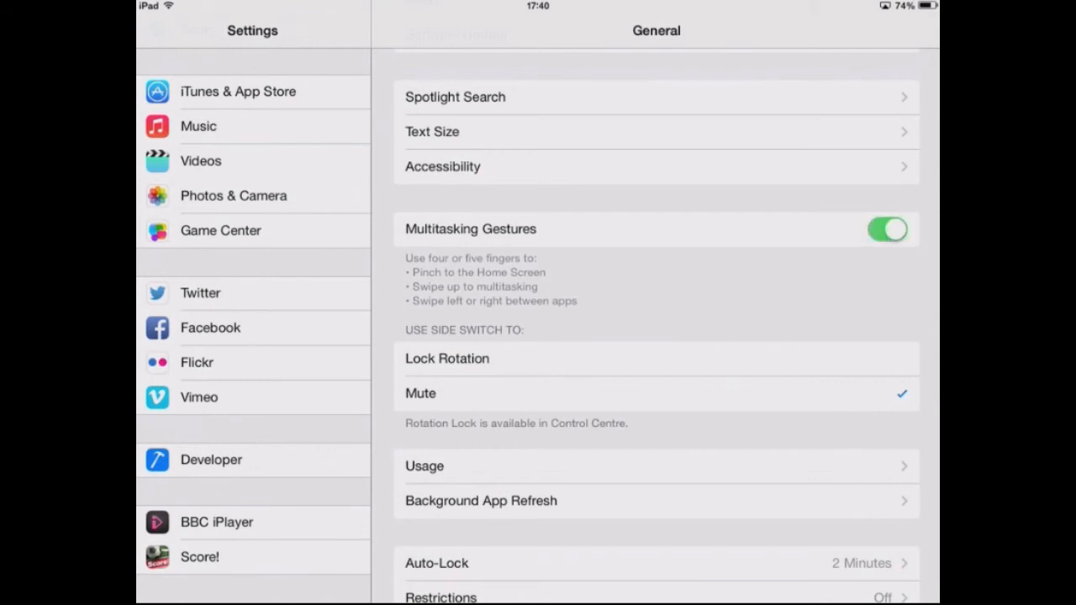